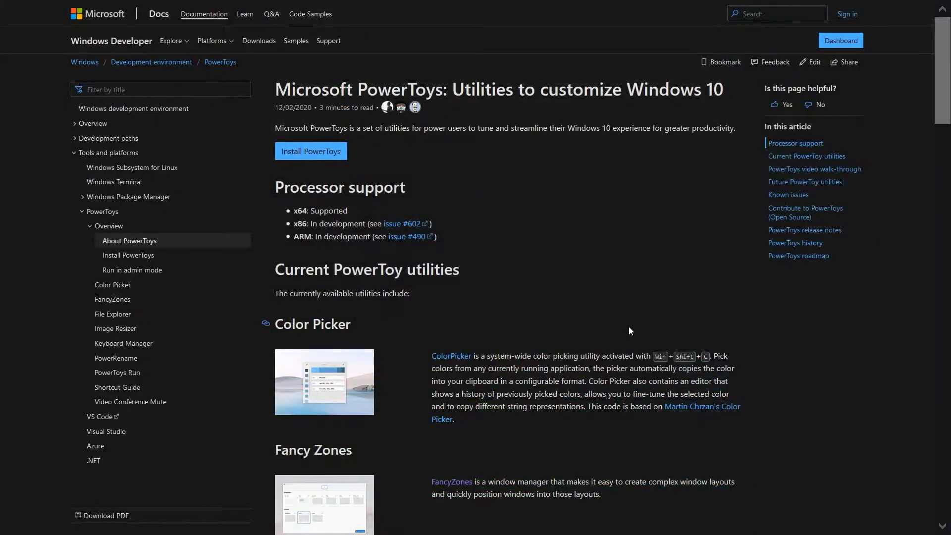
Step: Scroll through the PowerToys utilities overview on the Microsoft Docs page
scroll(down, 3)
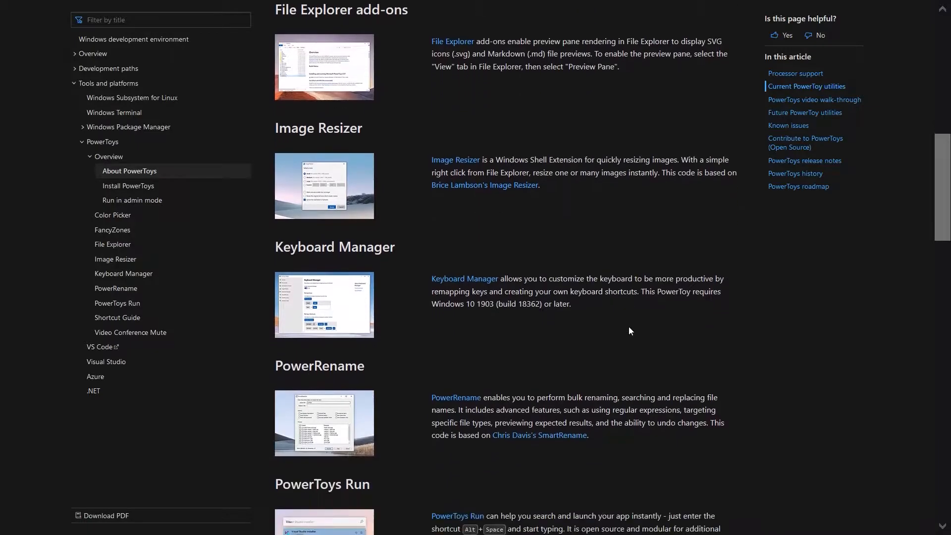
scroll(down, 3)
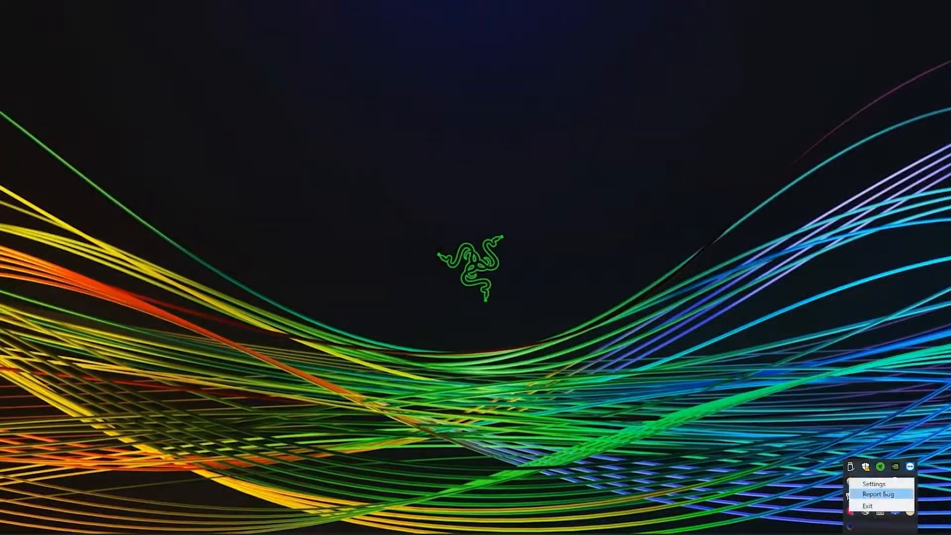
Step: Go from the tray menu to PowerToys Settings, via General, to the FancyZones page
click(874, 485)
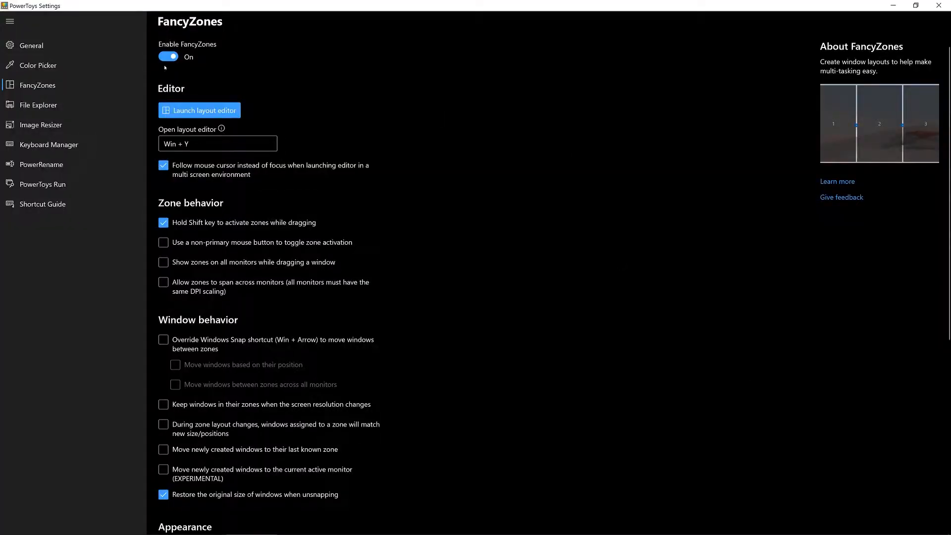
click(31, 44)
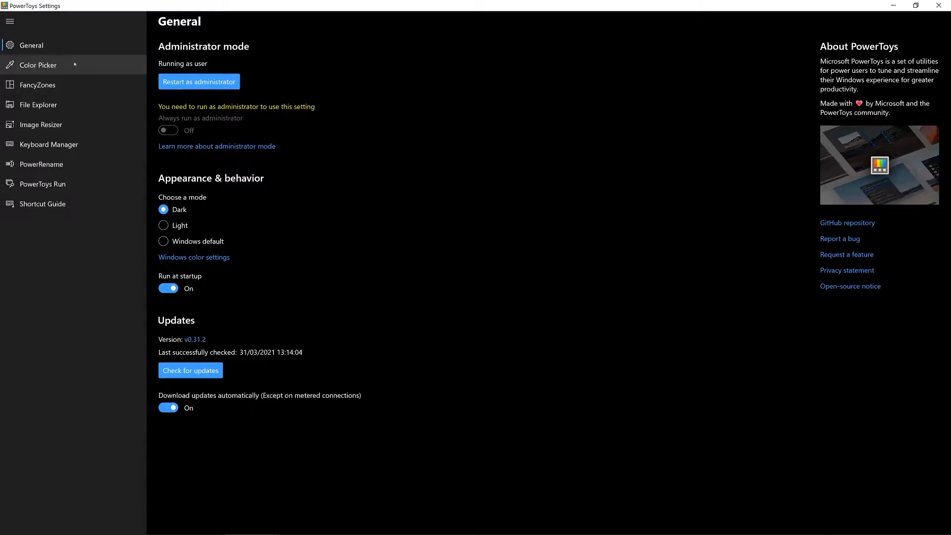
click(39, 84)
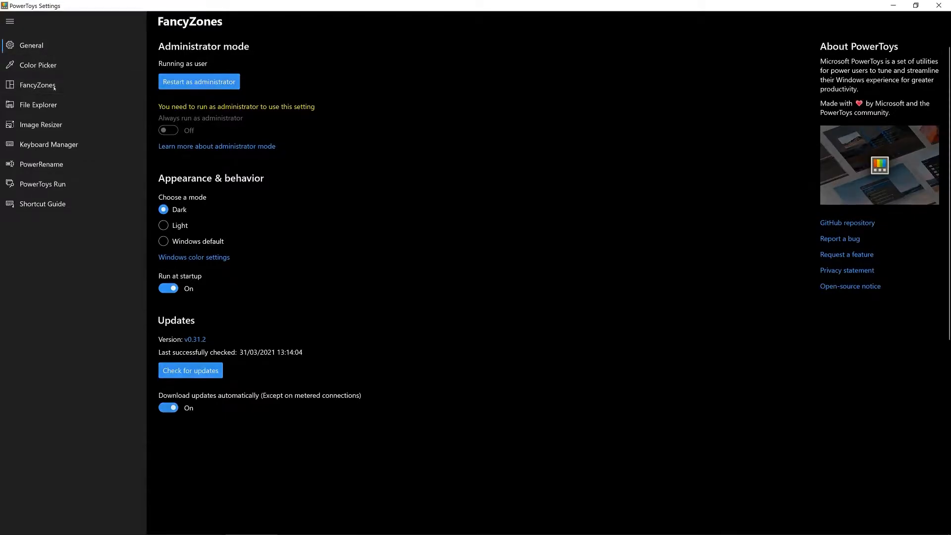
click(38, 86)
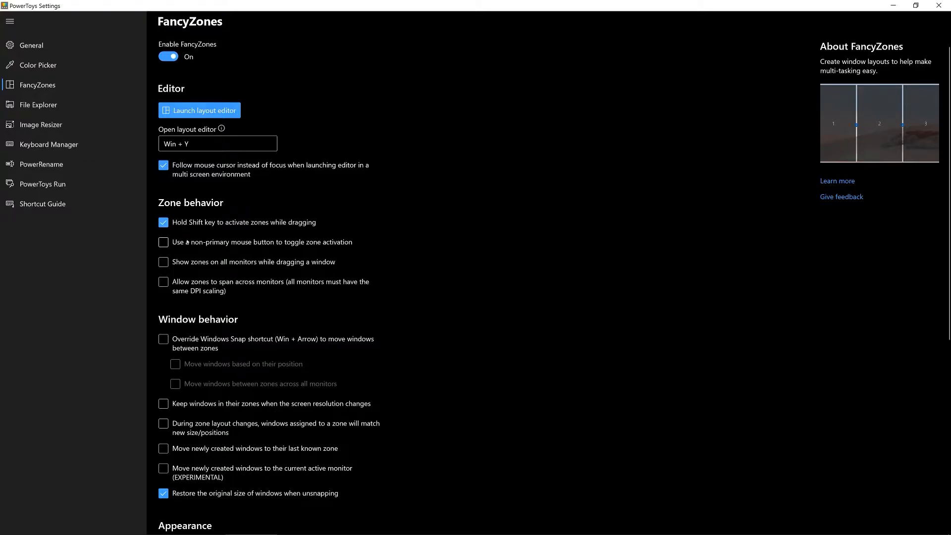
Step: Review the FancyZones zone, window and appearance options, then launch the layout editor
scroll(down, 3)
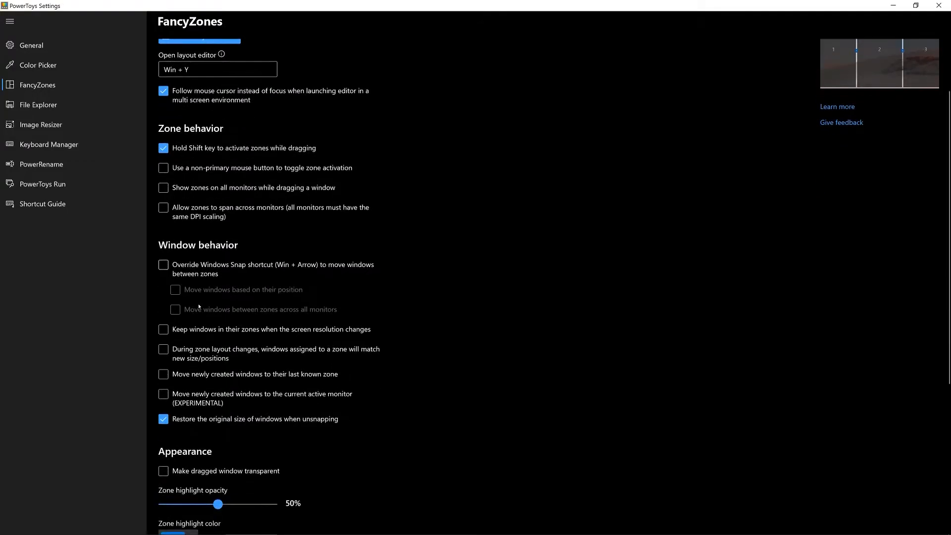
scroll(down, 3)
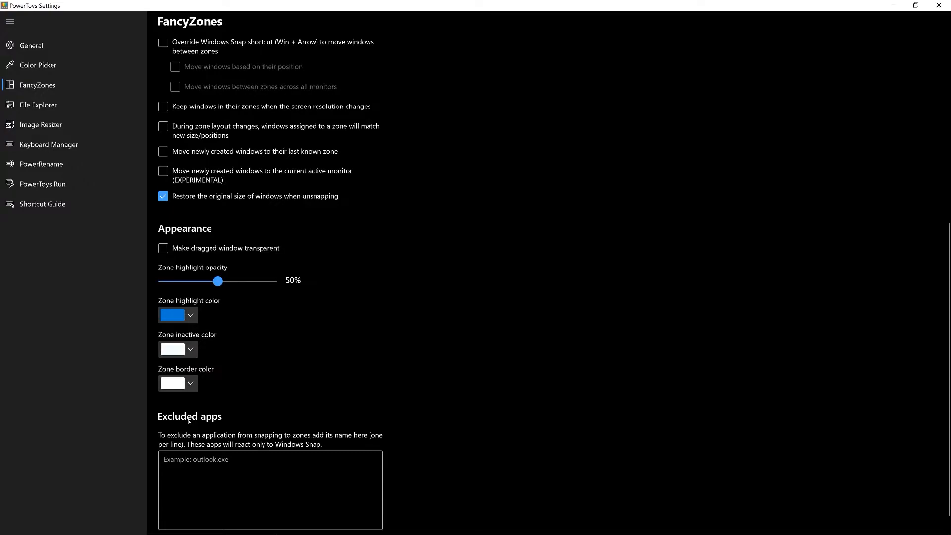
scroll(up, 3)
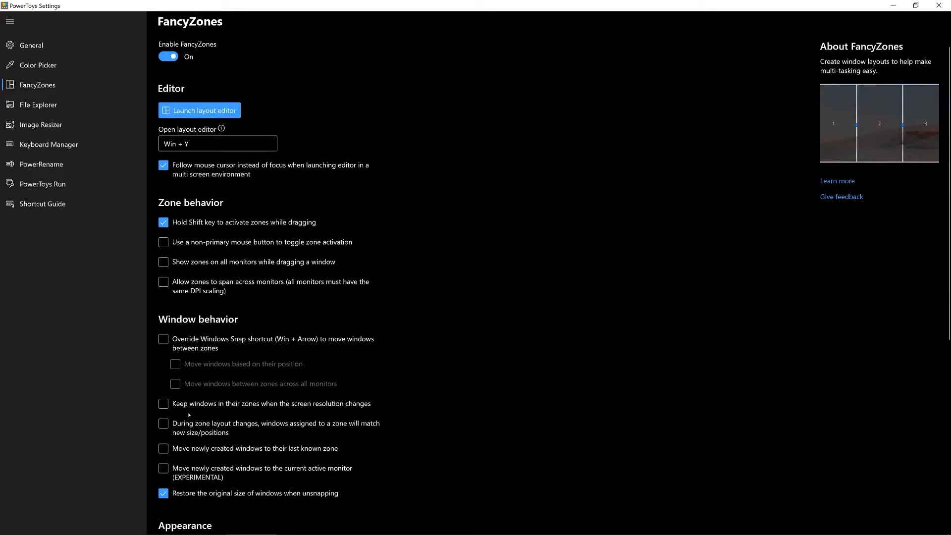
click(217, 144)
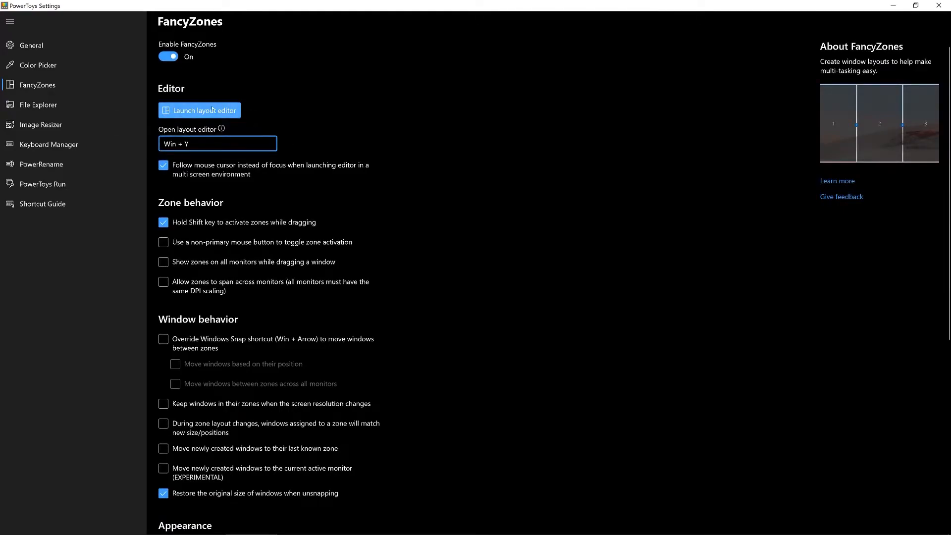
click(199, 110)
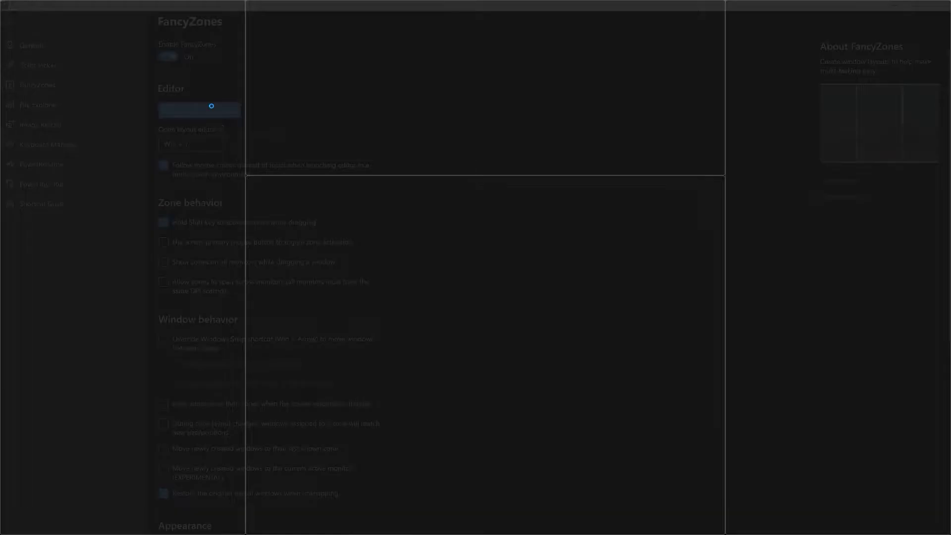
Step: Bring up FancyZones Editor showing templates and custom layouts for monitor 2
click(199, 110)
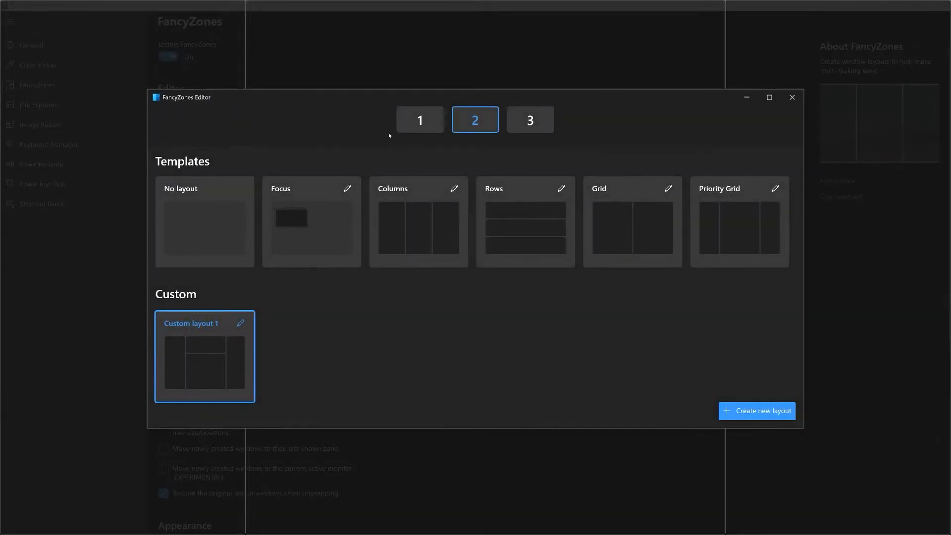
mouse_move(365, 163)
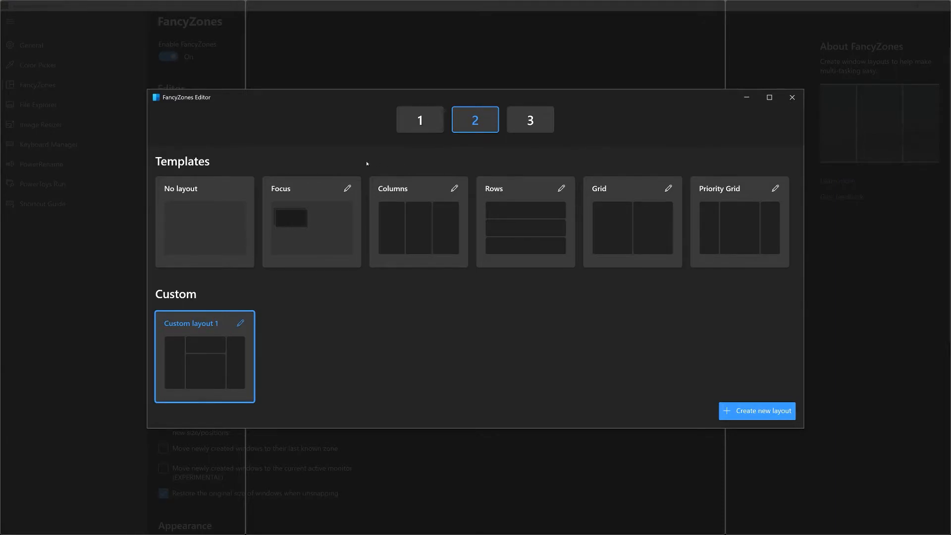
mouse_move(269, 156)
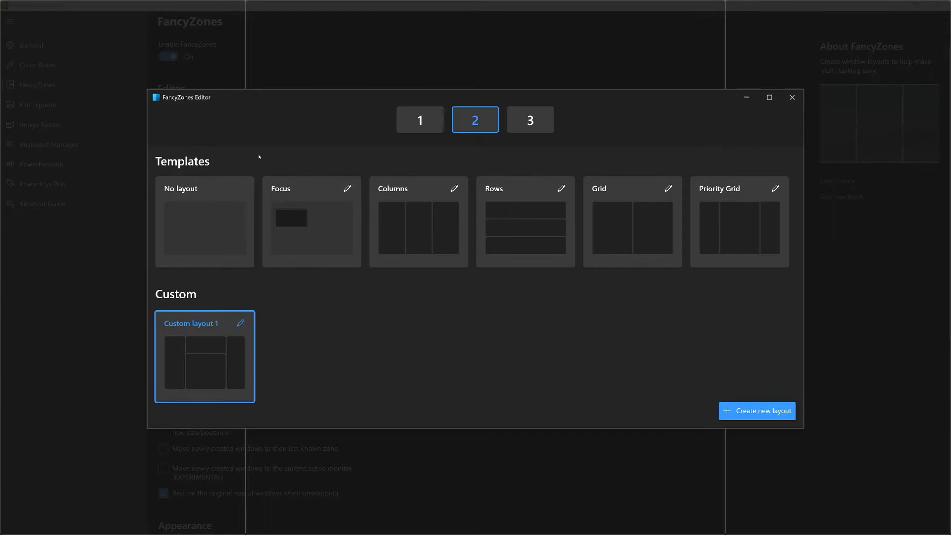
mouse_move(643, 237)
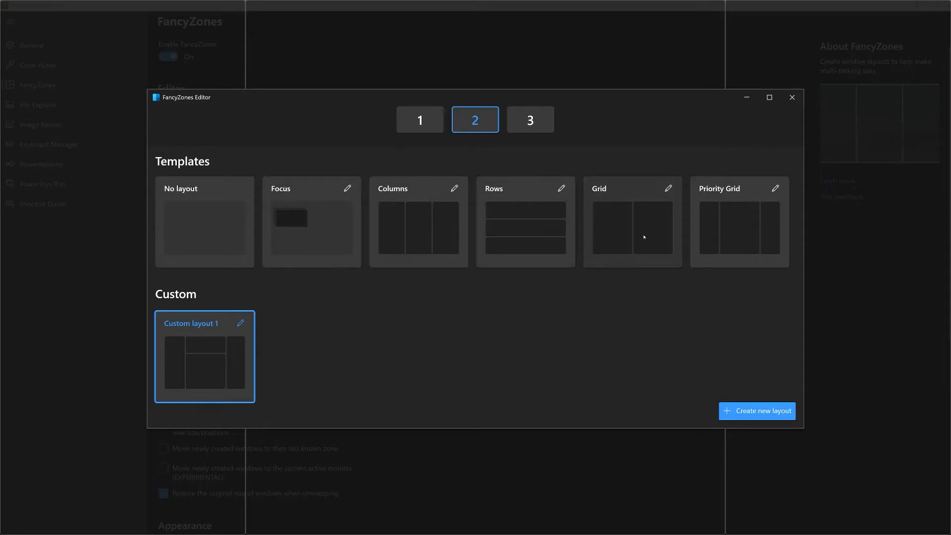
mouse_move(668, 188)
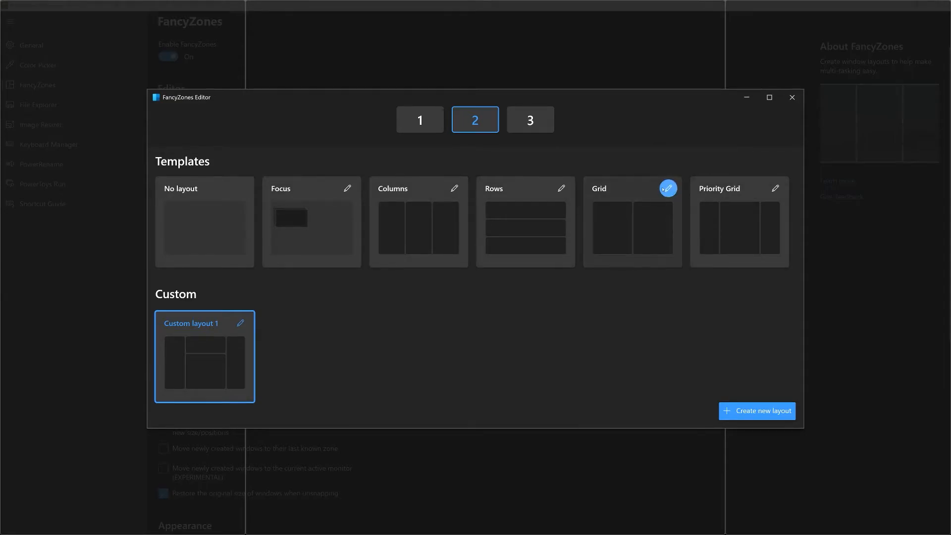
click(668, 188)
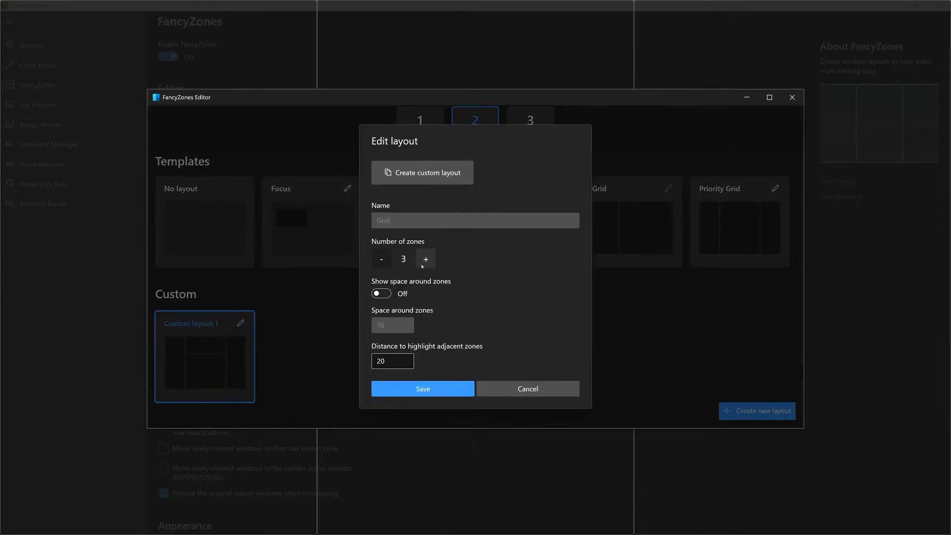
click(425, 258)
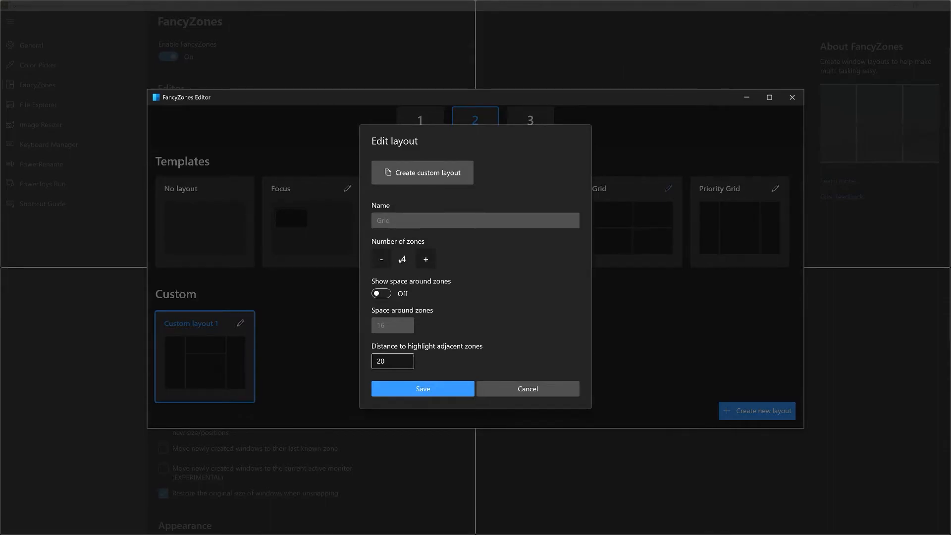
click(380, 259)
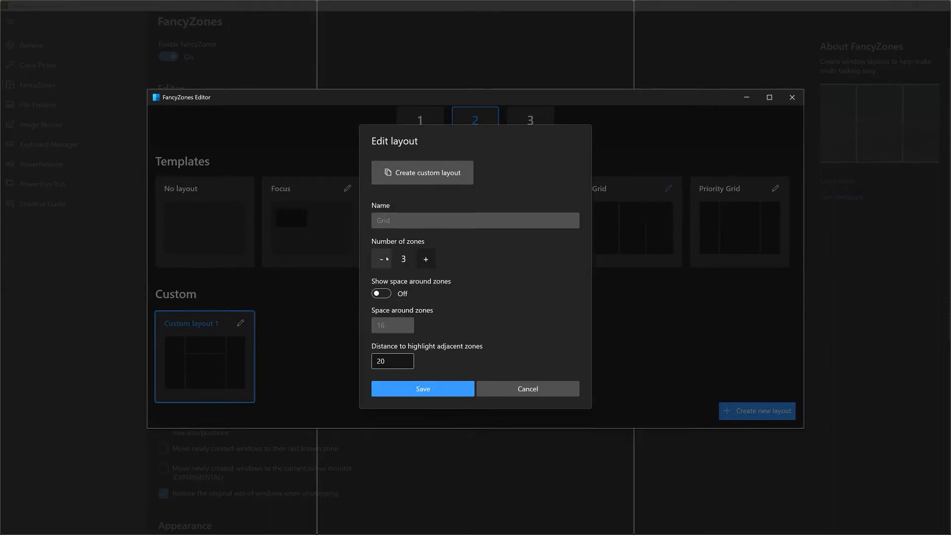
click(380, 259)
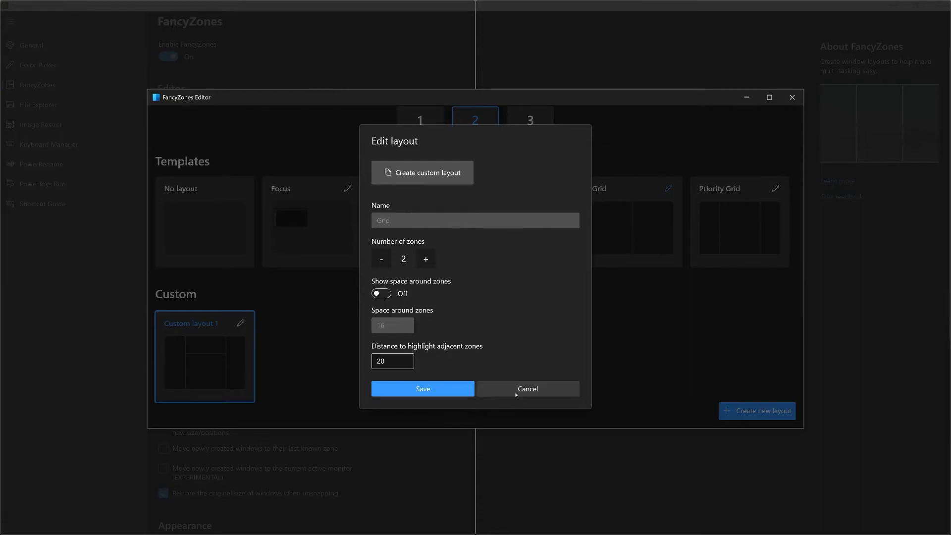
click(526, 388)
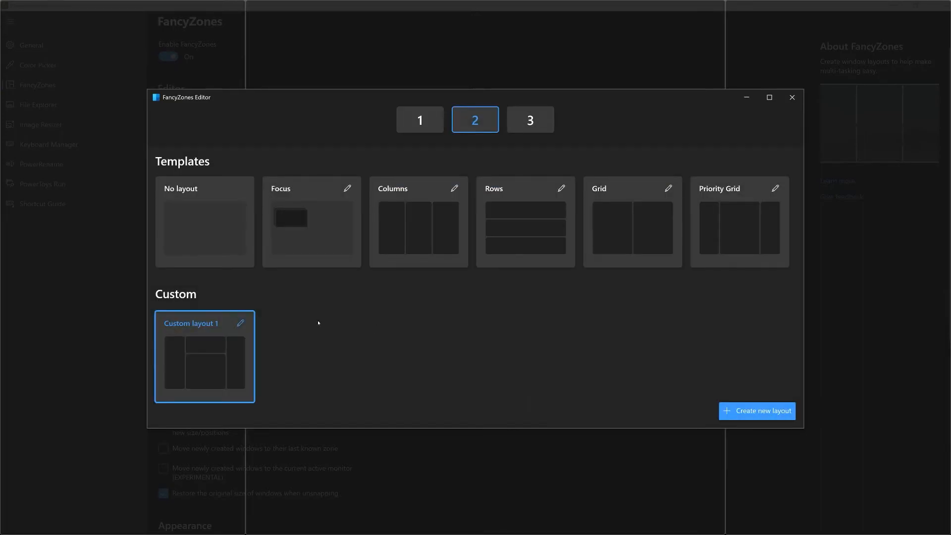
mouse_move(757, 413)
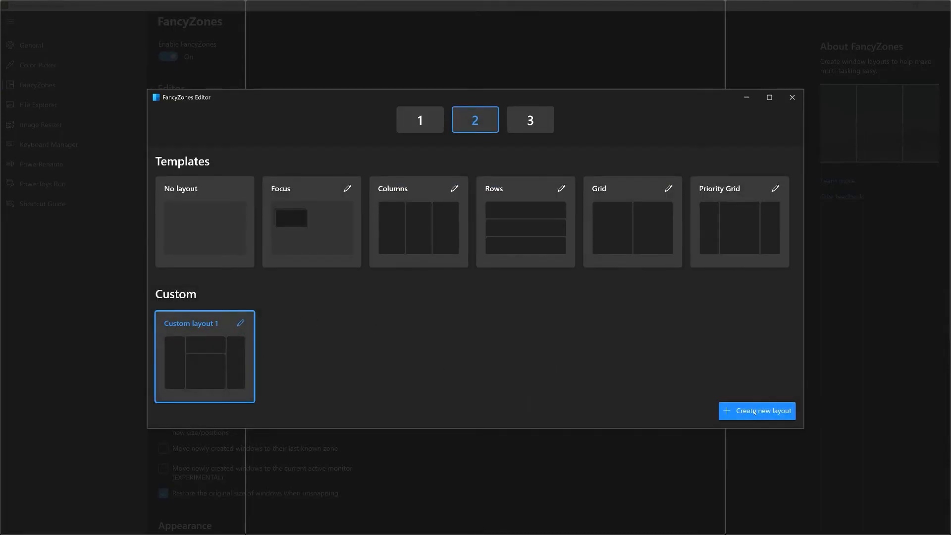
Step: Create Custom layout 2 as a six-zone grid and save and apply it
click(756, 410)
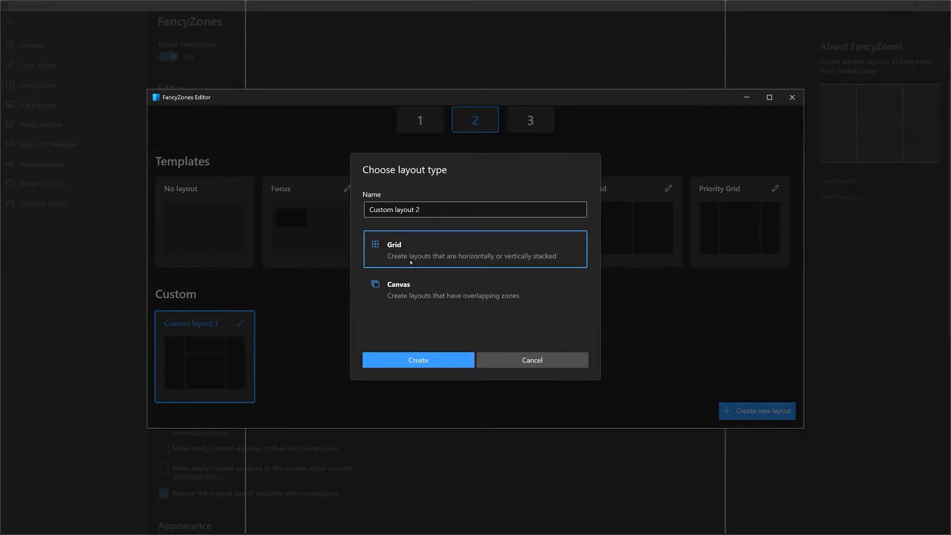
click(418, 360)
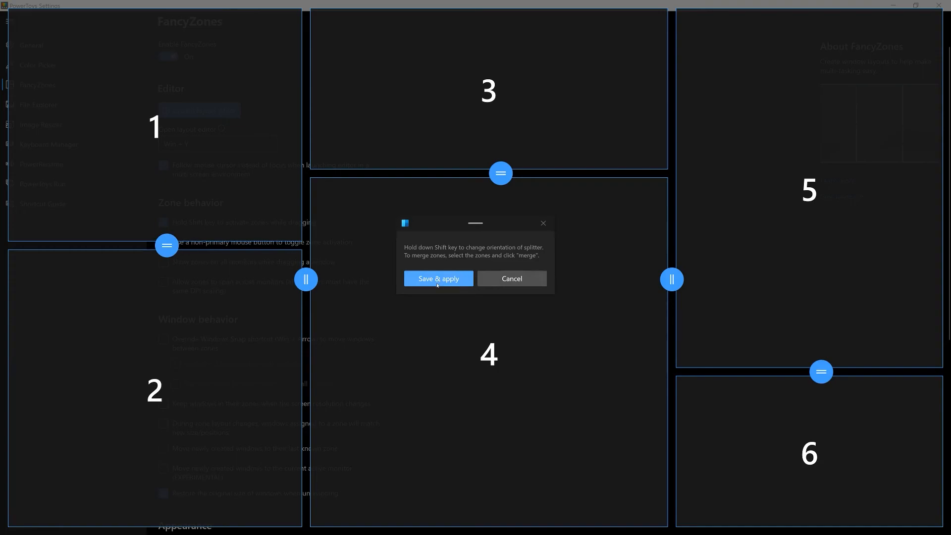
click(438, 279)
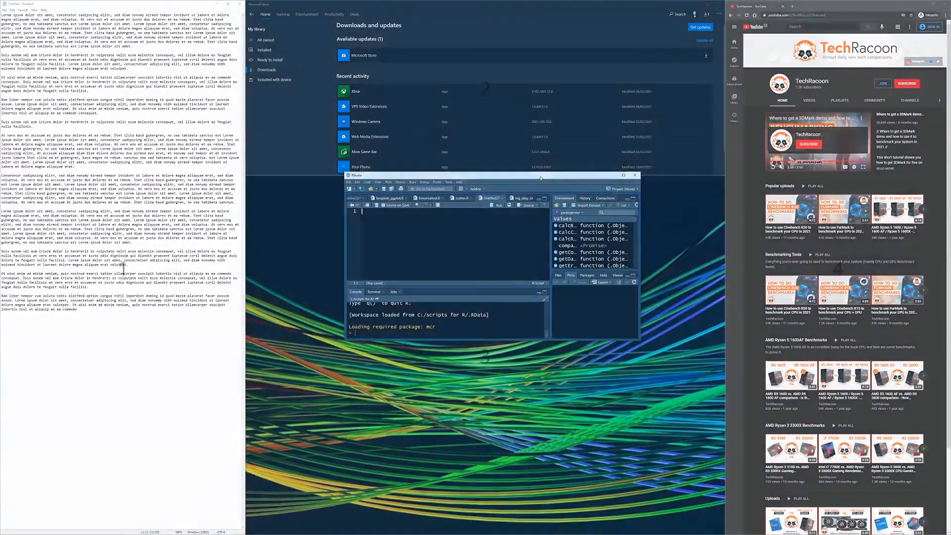